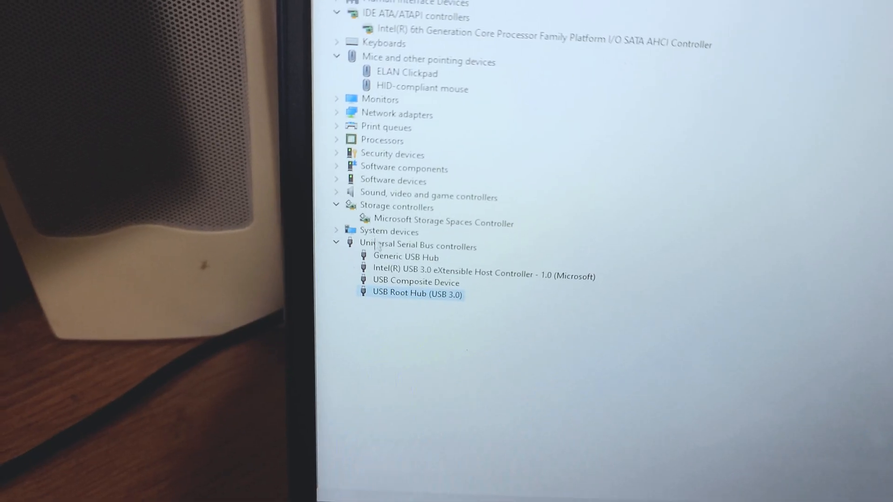
# Show the context menu for USB Root Hub (USB 3.0) under Universal Serial Bus controllers.
pyautogui.rightClick(418, 246)
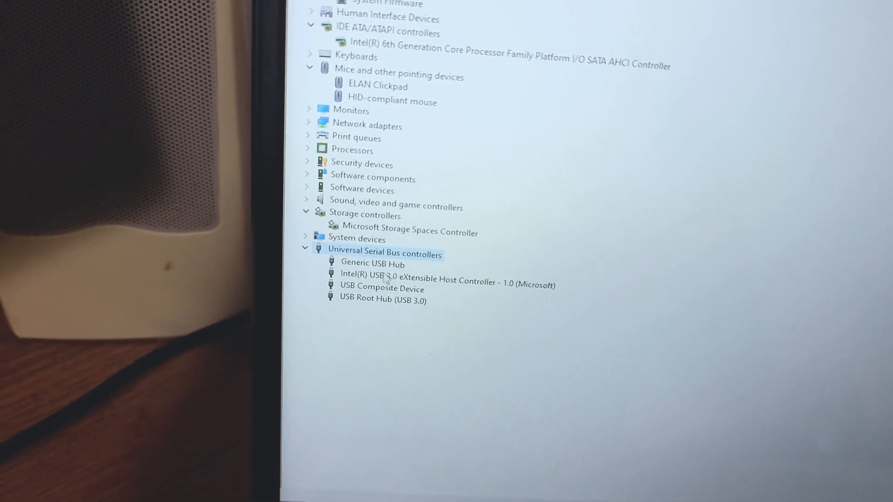
pyautogui.rightClick(364, 281)
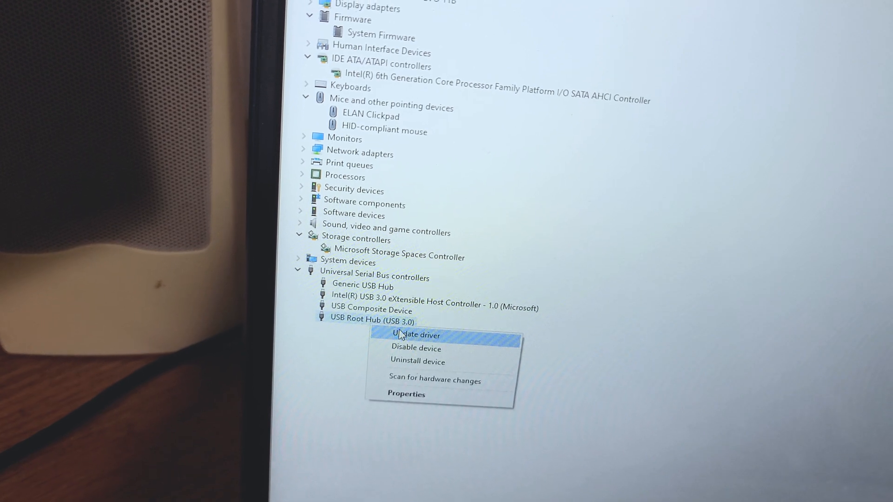
# Update the USB Root Hub (USB 3.0) driver by searching automatically for updated driver software.
pyautogui.click(414, 335)
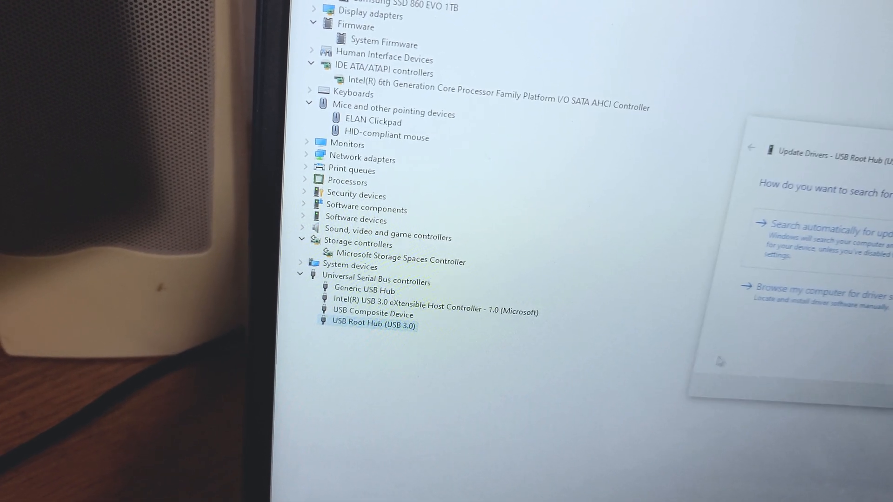
pyautogui.click(825, 226)
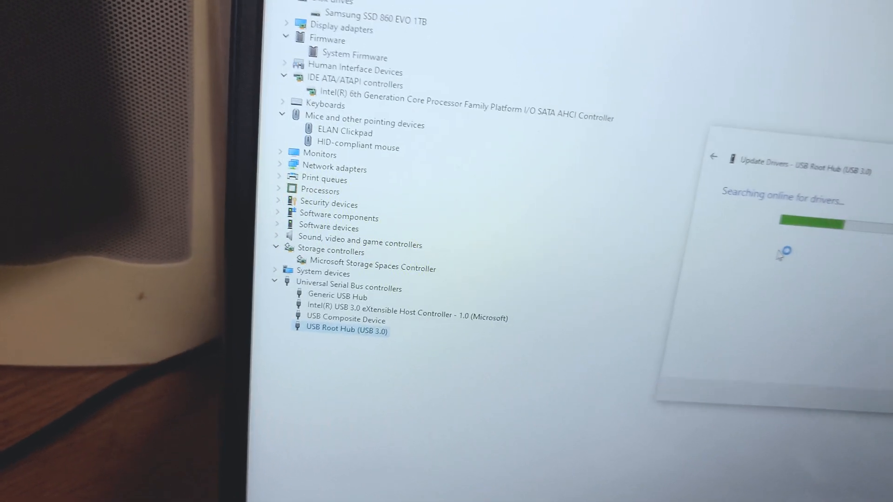